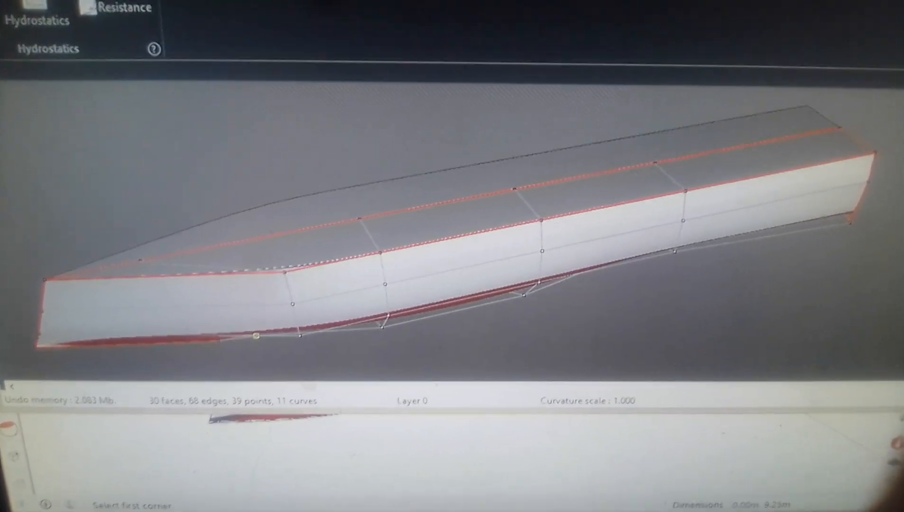
Run the Resistance calculation and switch its output to Effective power curves versus speed.
click(128, 7)
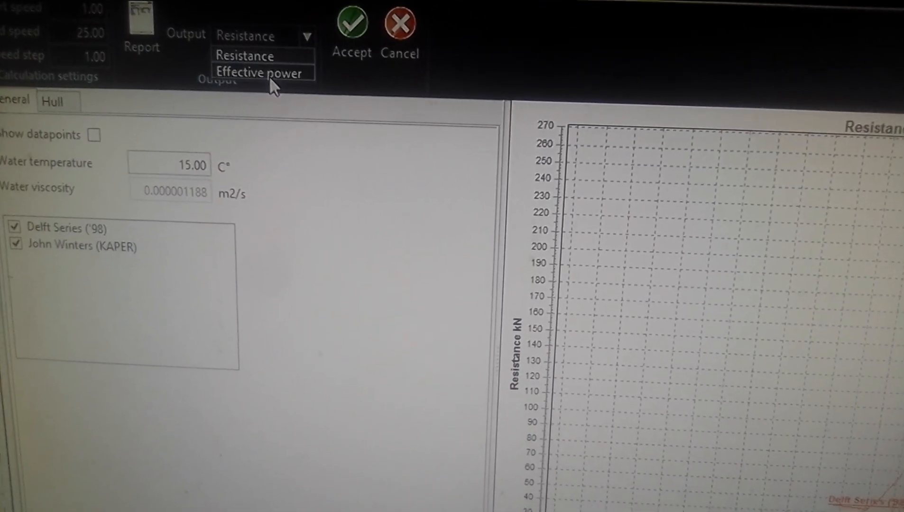
click(259, 73)
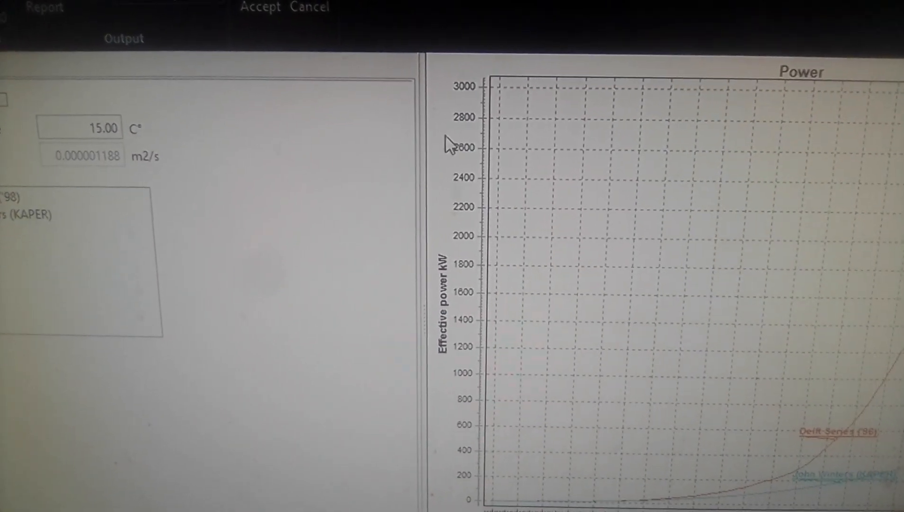